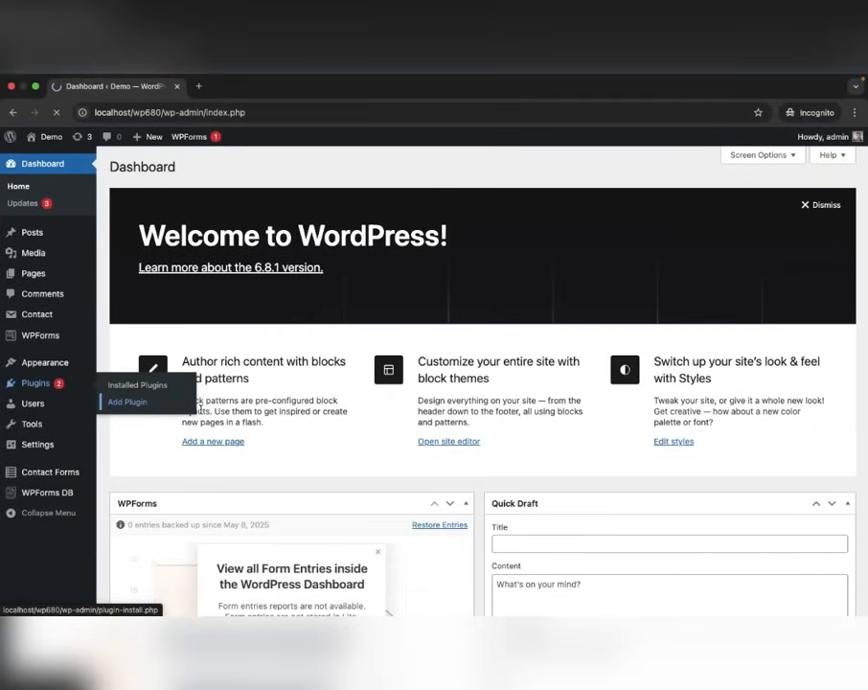
Step: Search the plugin directory for 'file' and activate File Upload For WPForms – Filenzo
left_click(127, 402)
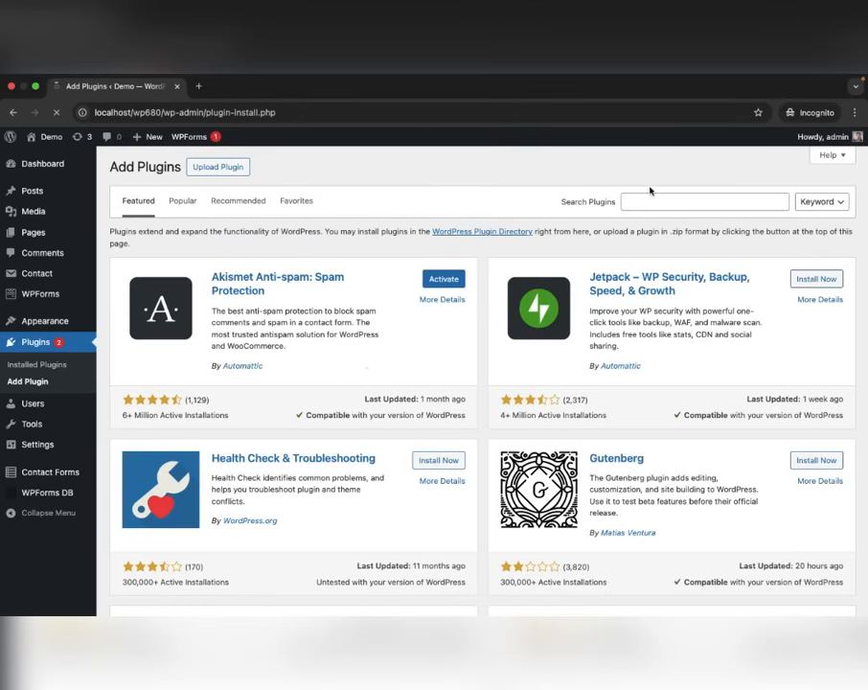
type("filen")
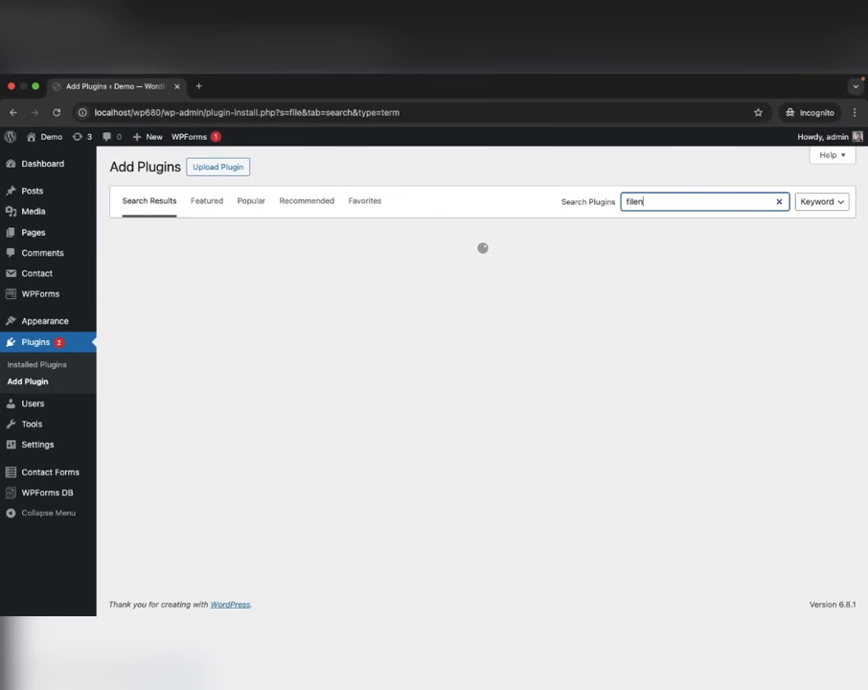
left_click(431, 268)
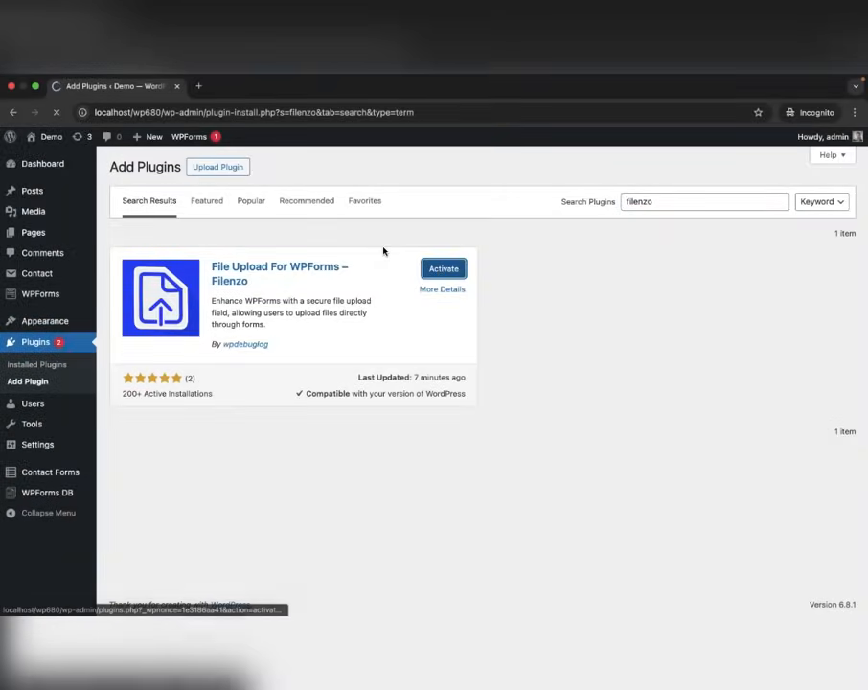
left_click(443, 269)
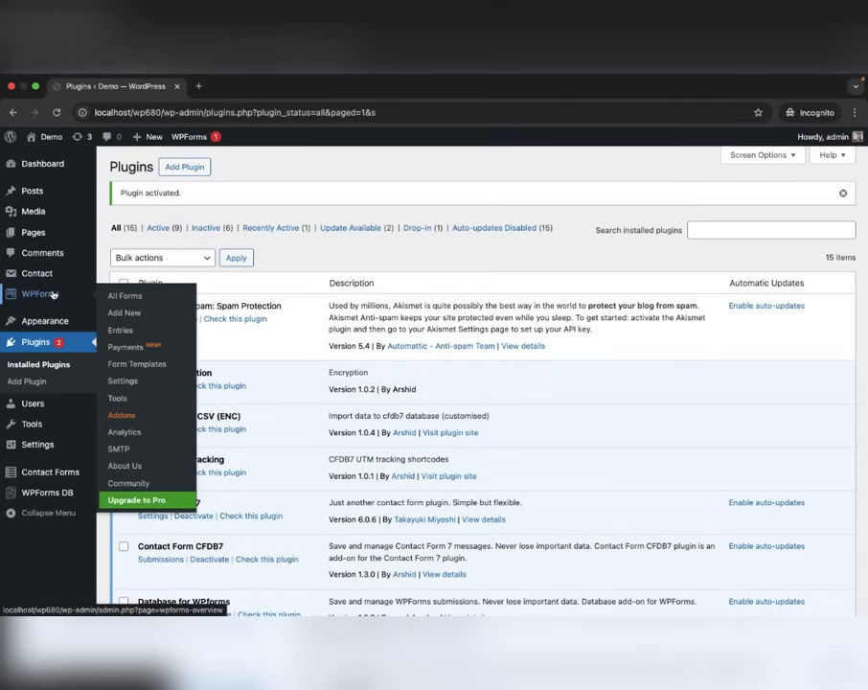
Step: From WPForms All Forms, start editing the Blank Form in the builder
left_click(38, 295)
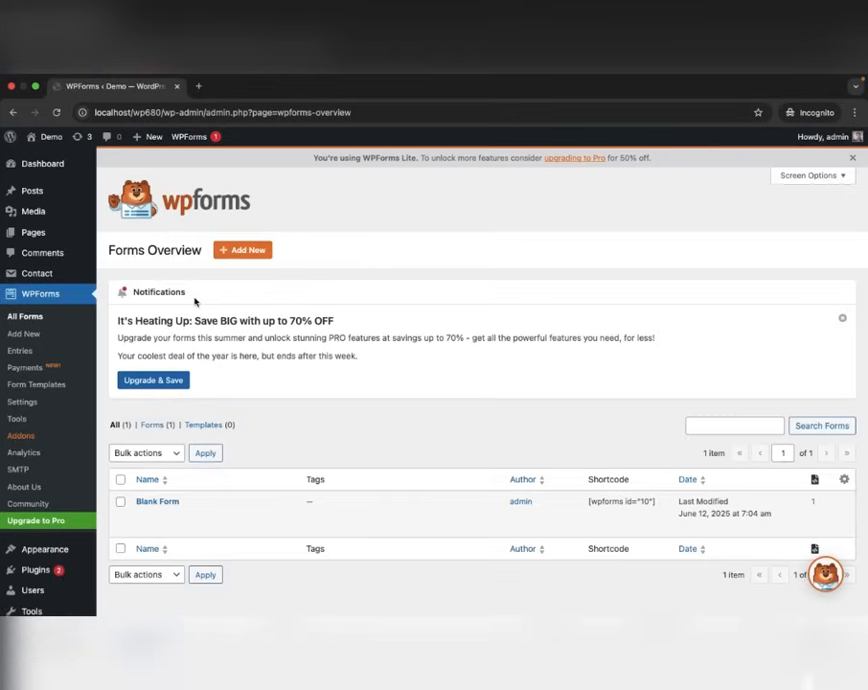
left_click(157, 502)
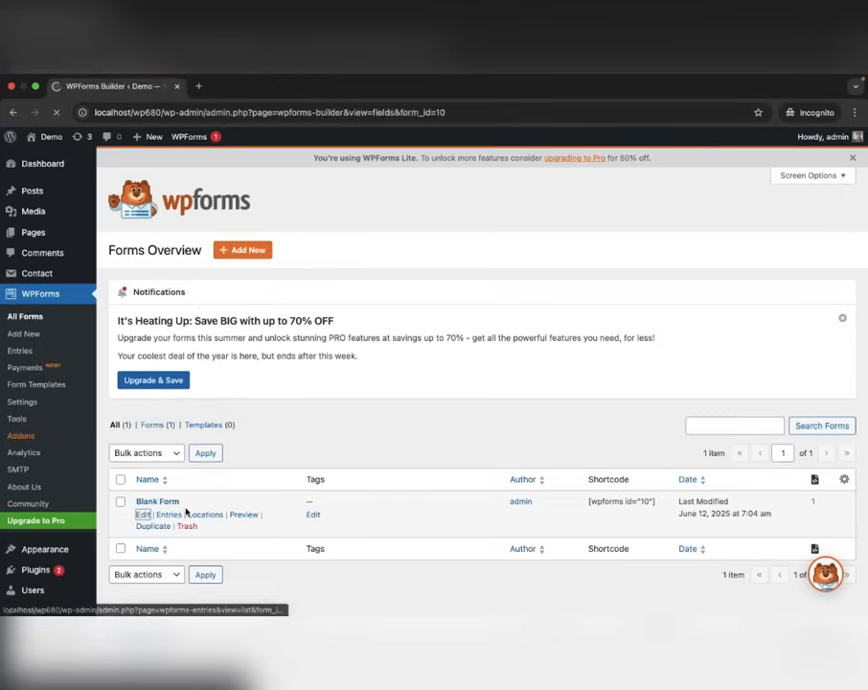
left_click(142, 514)
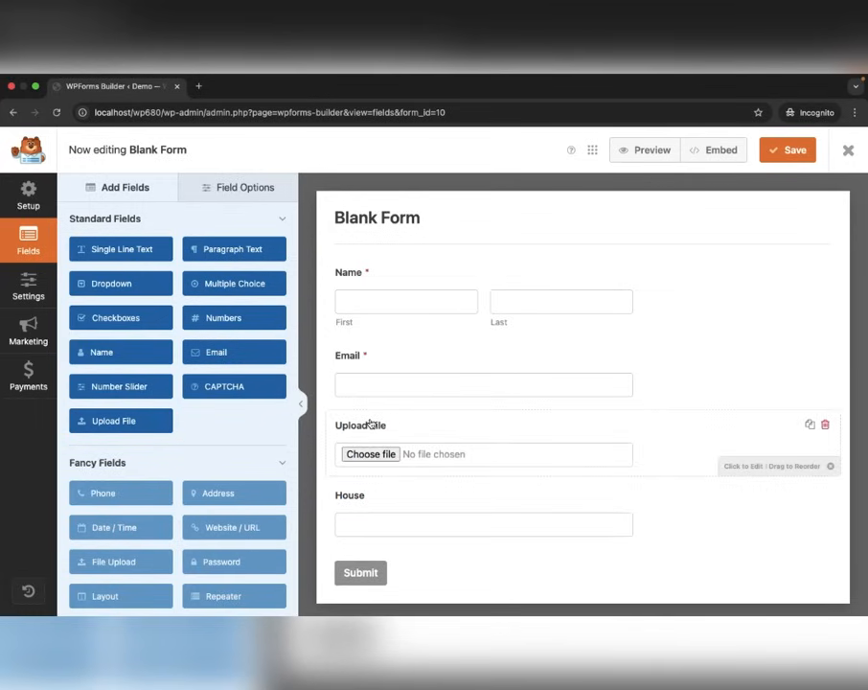
mouse_move(443, 454)
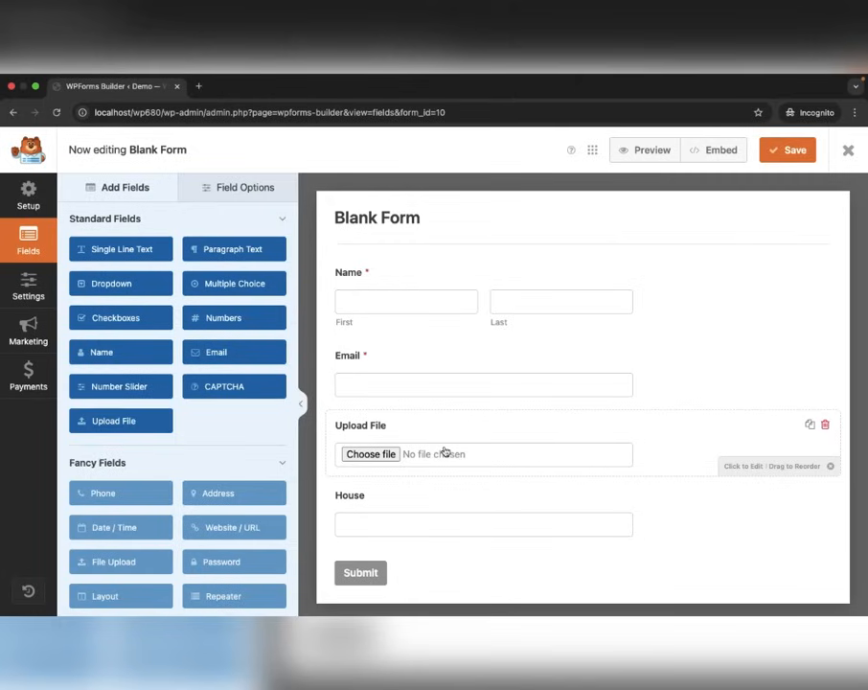
Step: Relabel the Upload File field as 'Your File', save the form and leave the builder
left_click(360, 426)
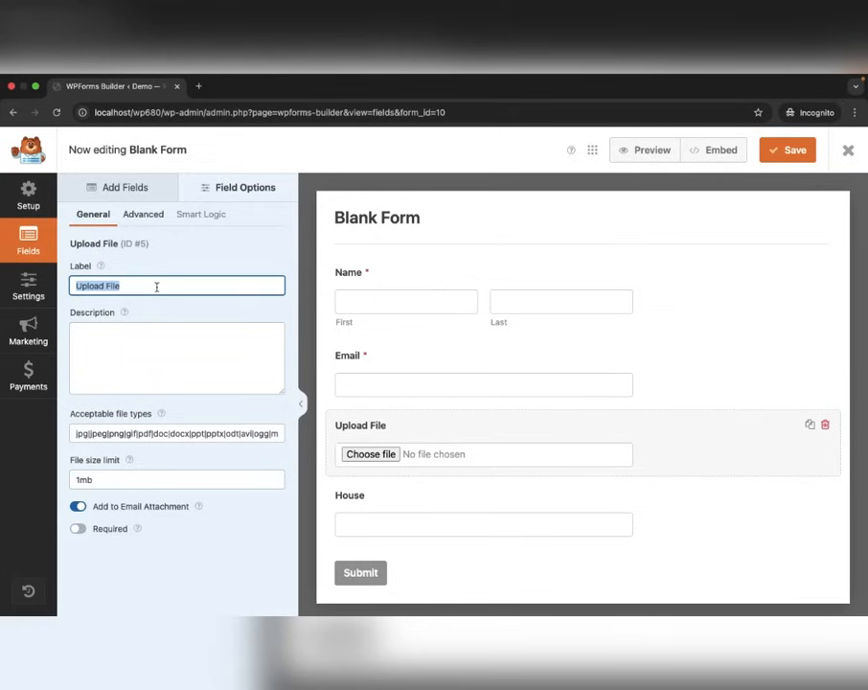
double_click(92, 286)
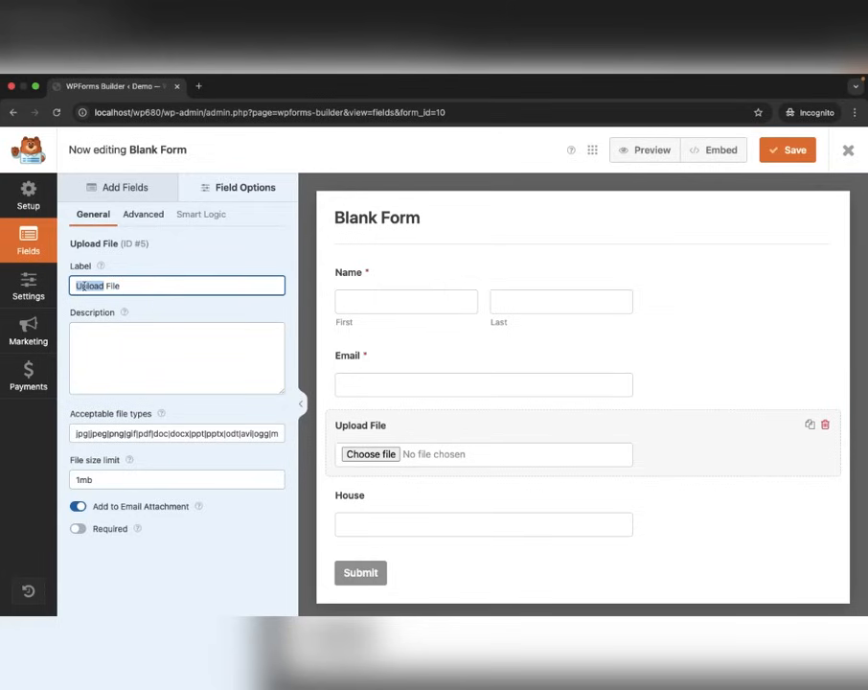
type("Your File")
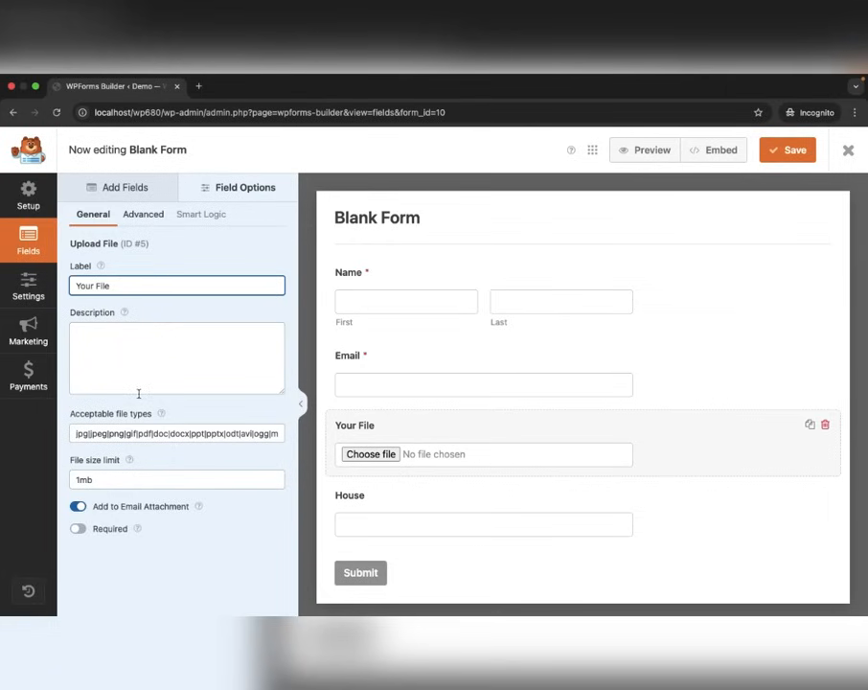
mouse_move(203, 533)
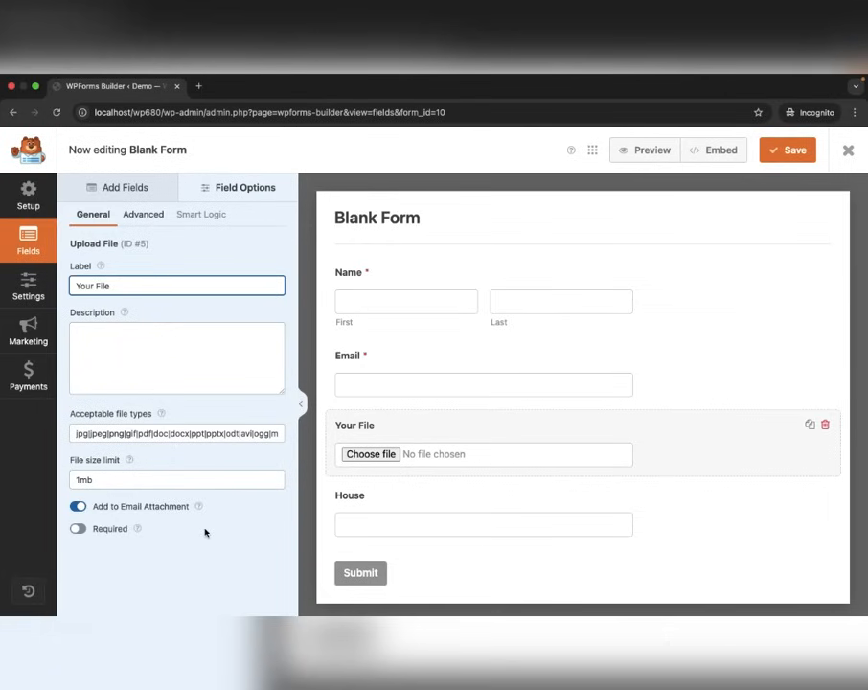
left_click(788, 150)
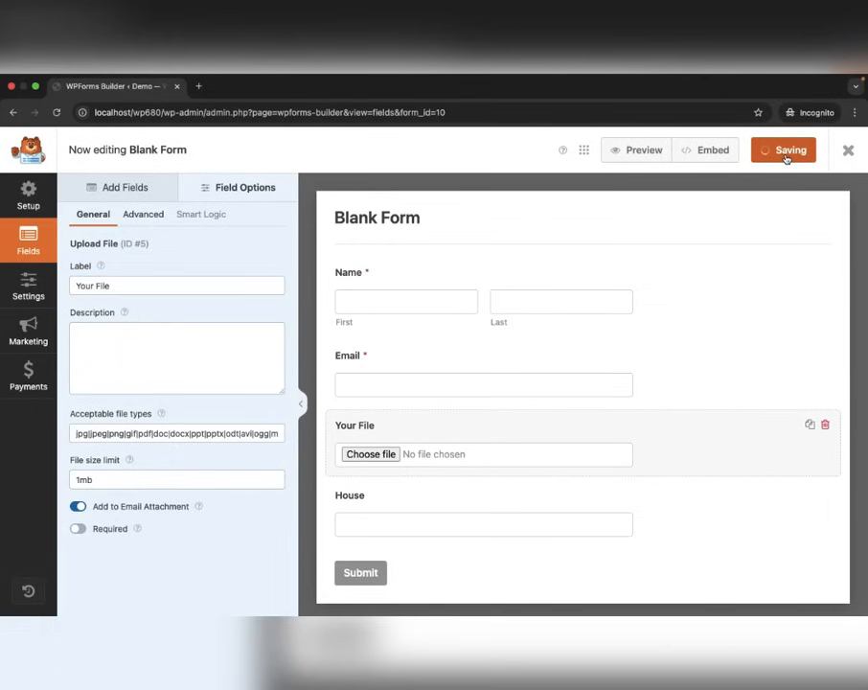
left_click(847, 150)
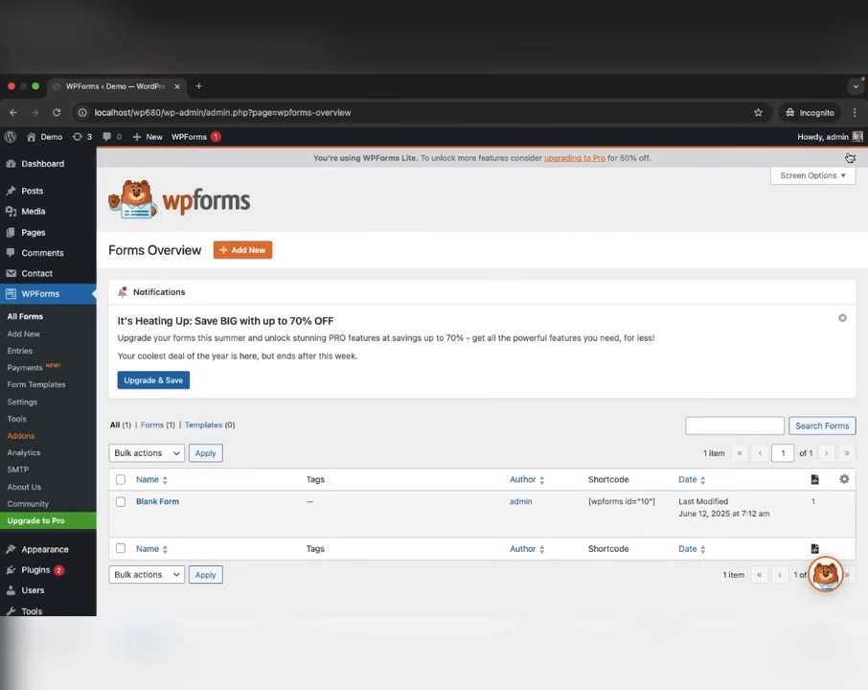
mouse_move(30, 232)
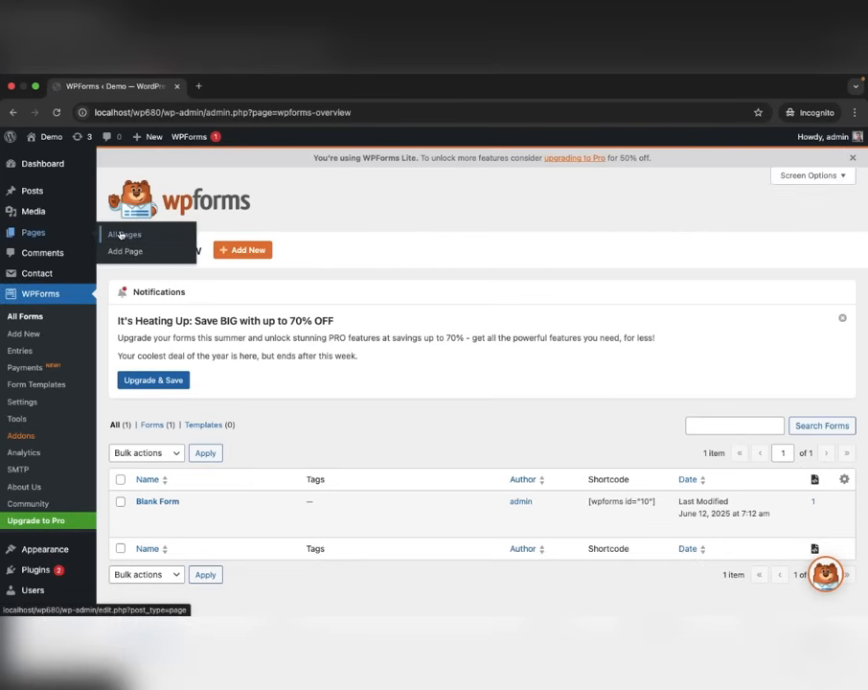
Step: From All Pages, view the published wpforms-form page showing the Your File field
left_click(123, 233)
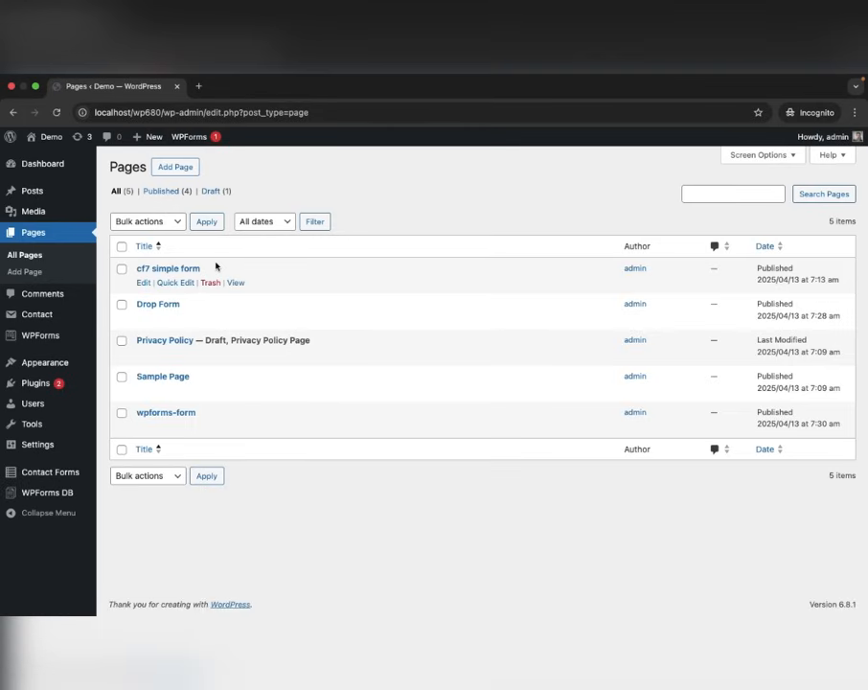
mouse_move(236, 429)
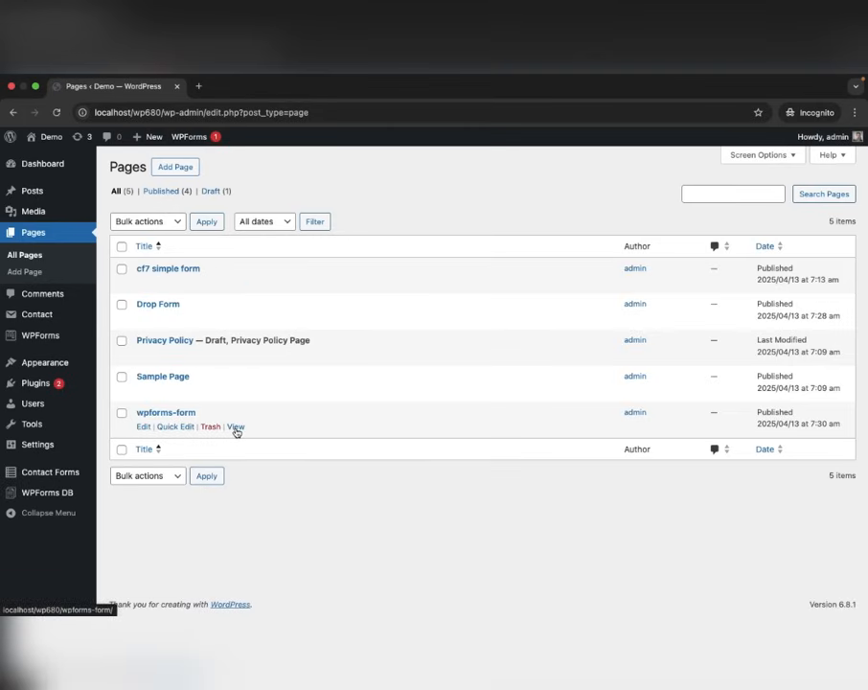
left_click(236, 426)
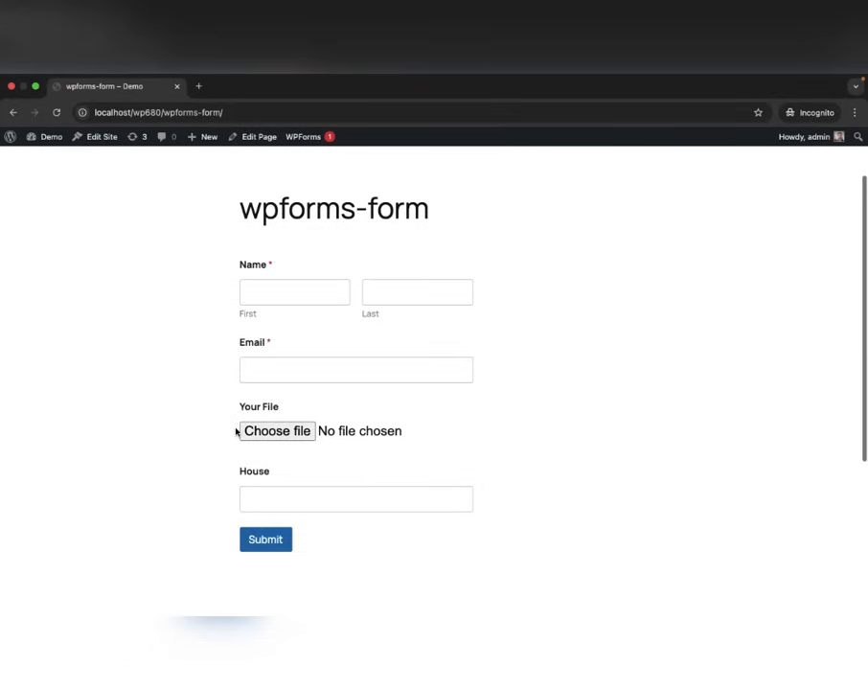